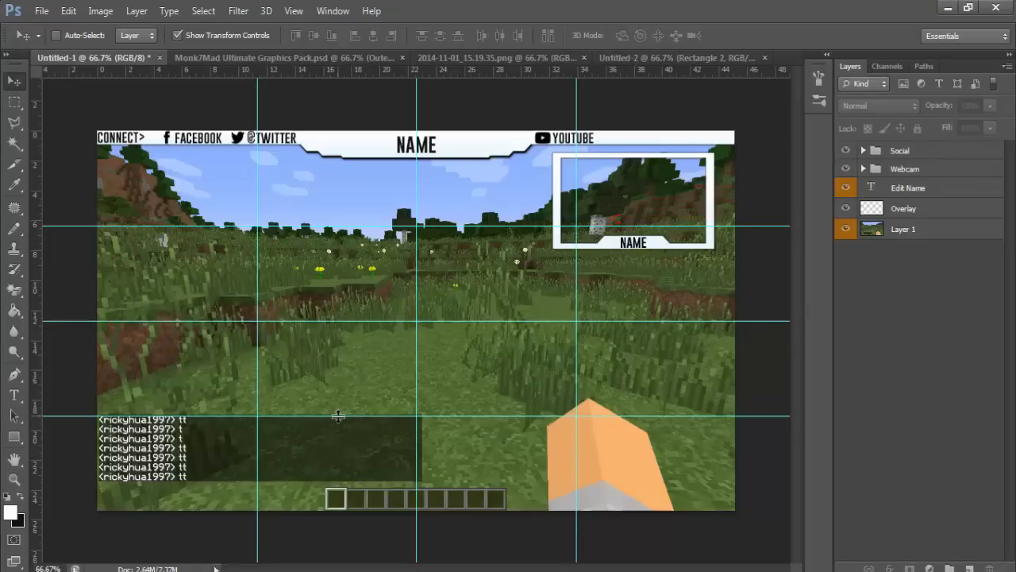
mouse_move(342, 416)
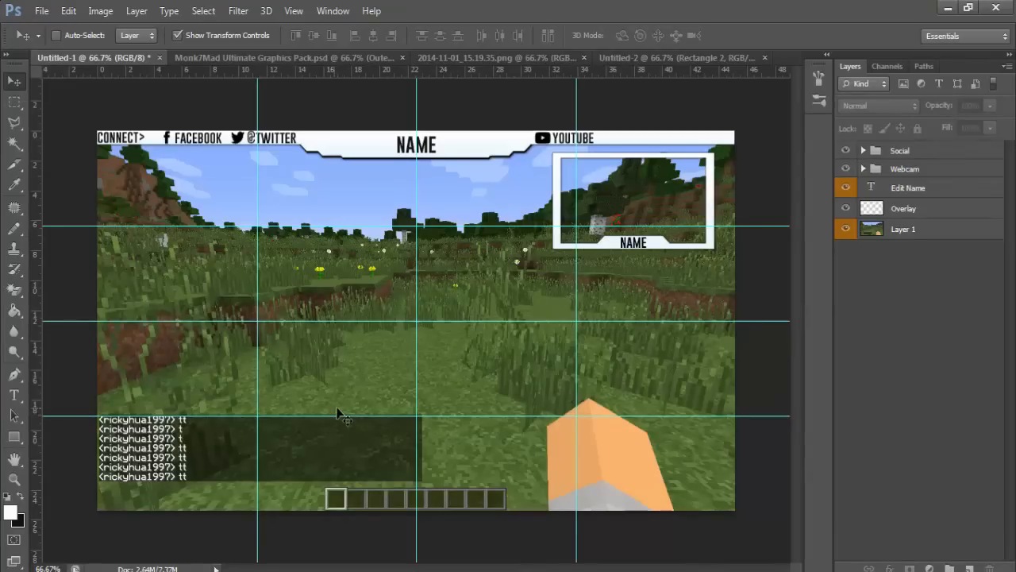
mouse_move(406, 368)
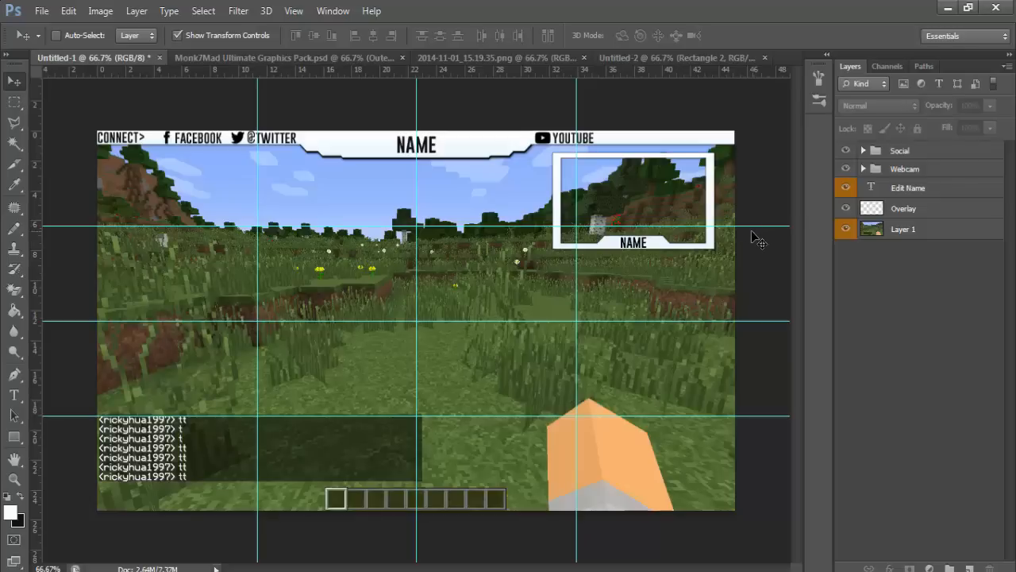
mouse_move(847, 470)
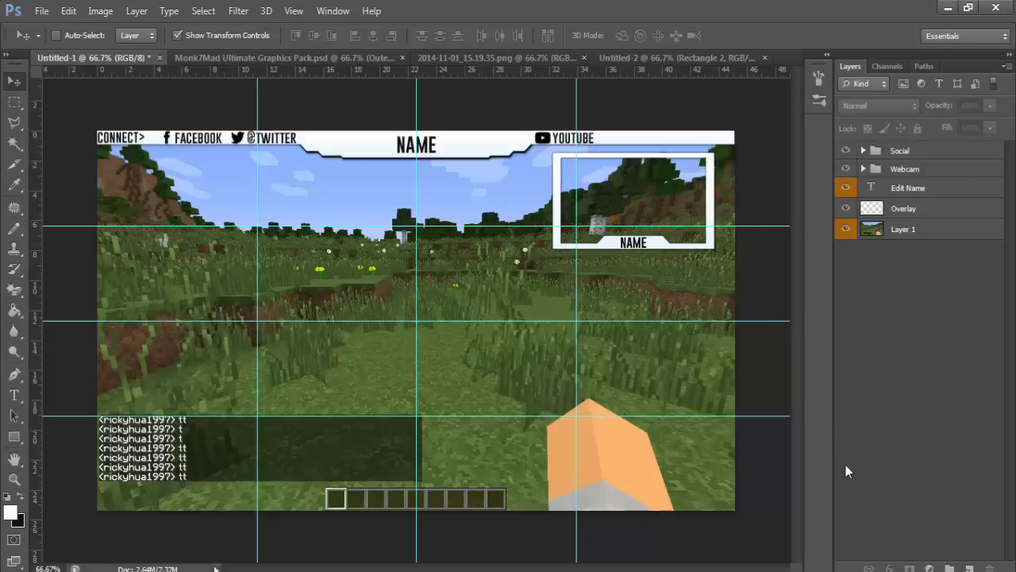
mouse_move(552, 314)
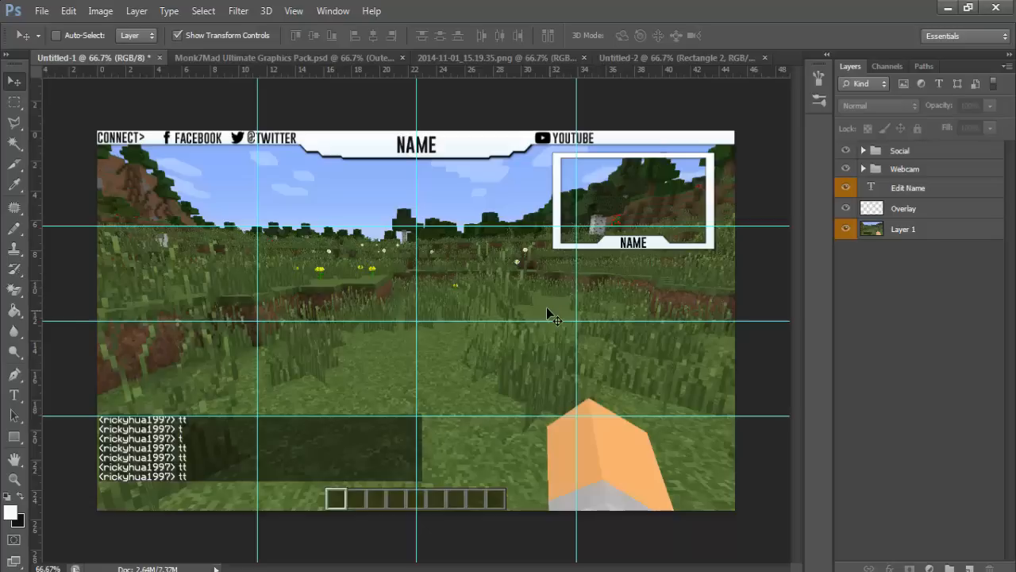
mouse_move(540, 298)
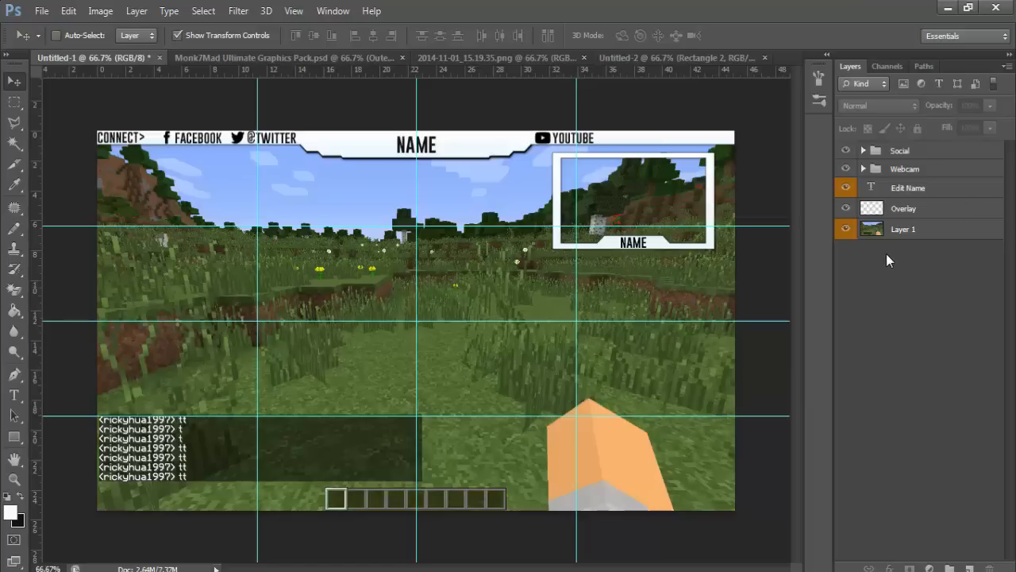
mouse_move(876, 308)
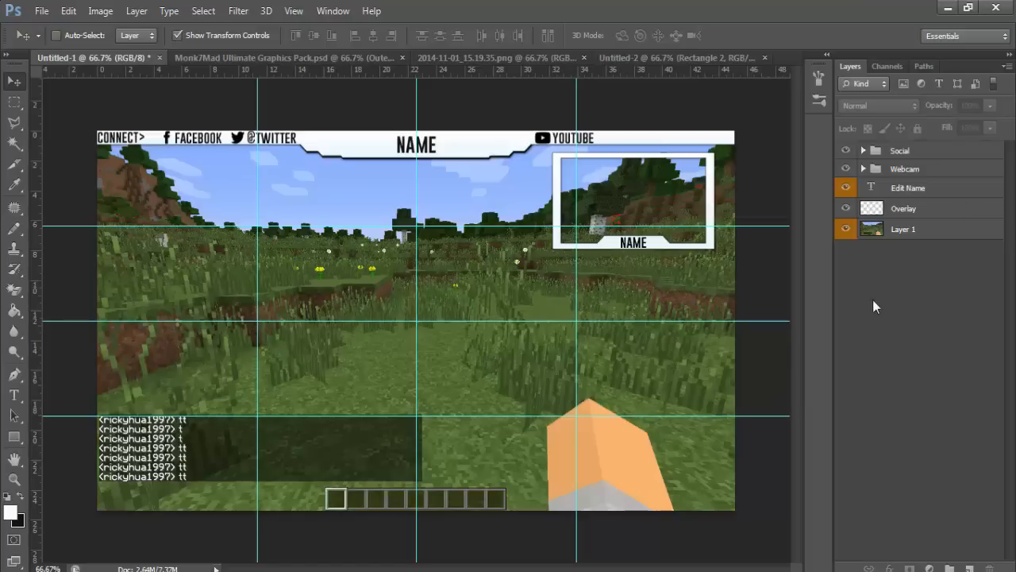
mouse_move(864, 284)
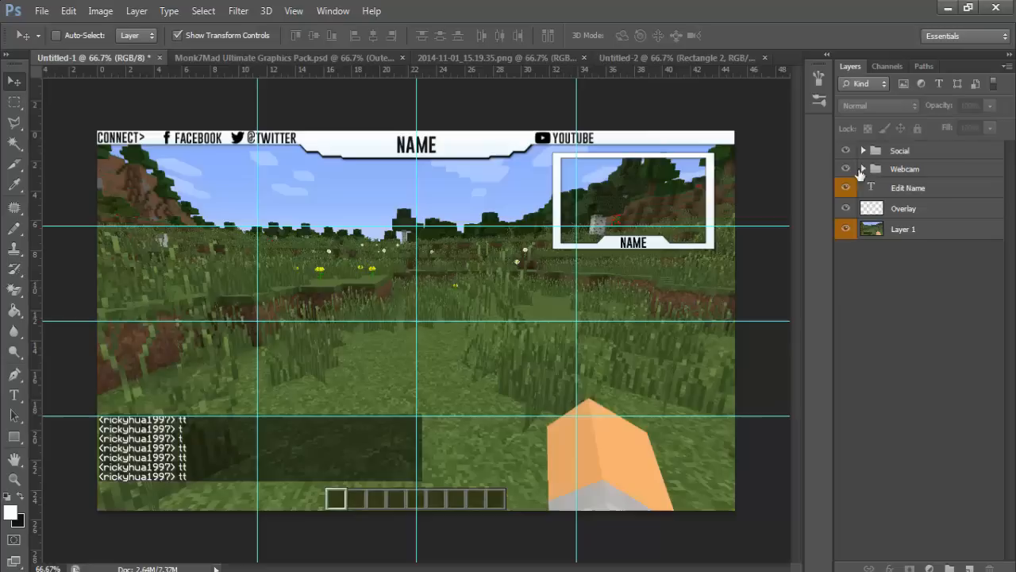
- Peek into the Social group, then select the Edit Name header layer with the Type tool
click(864, 149)
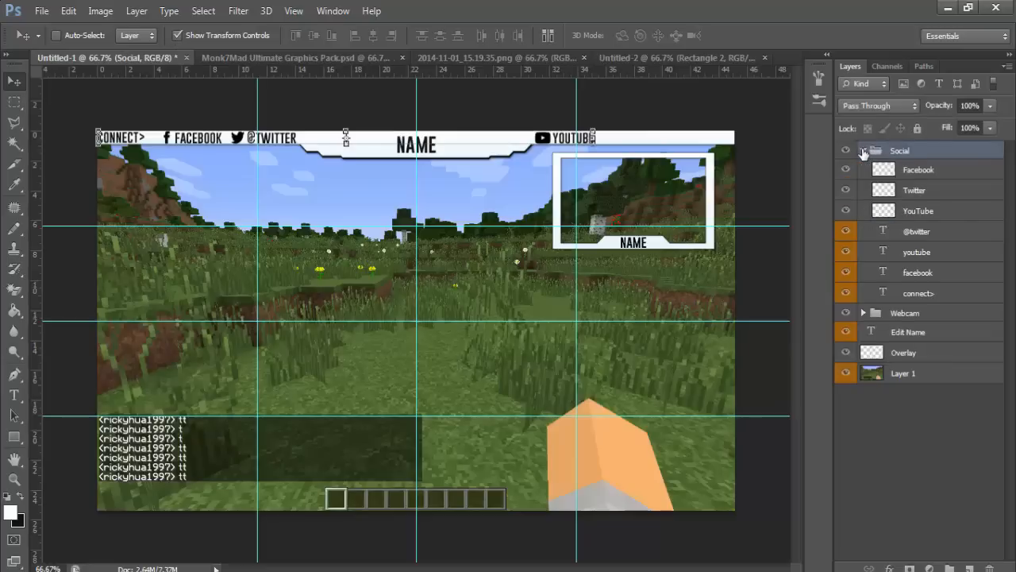
click(863, 150)
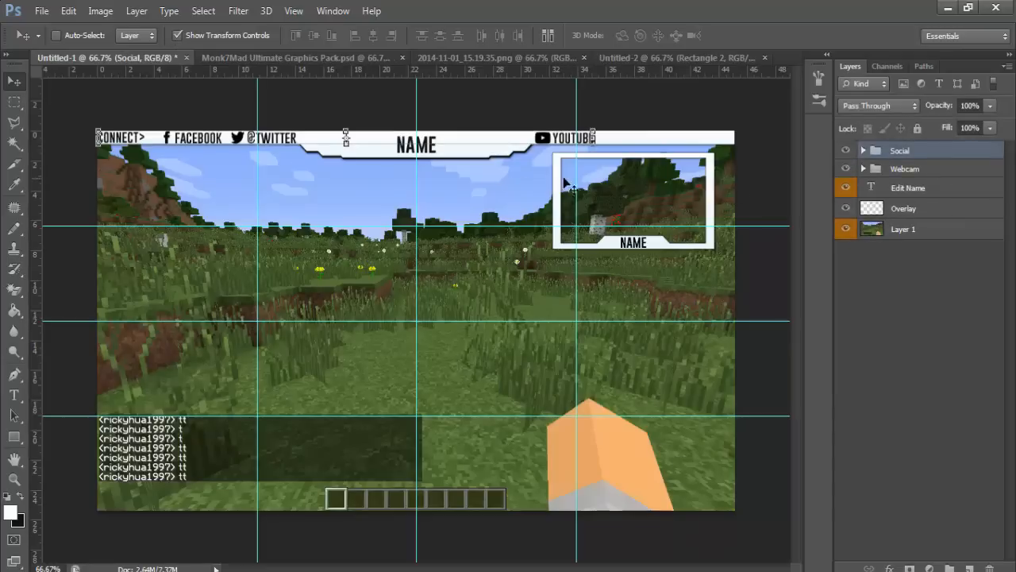
click(908, 187)
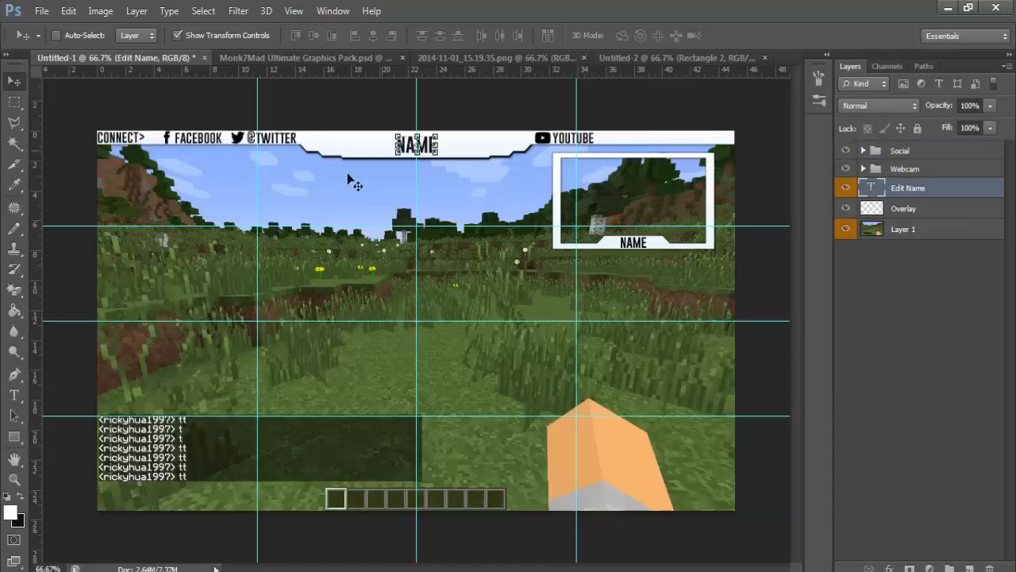
click(15, 394)
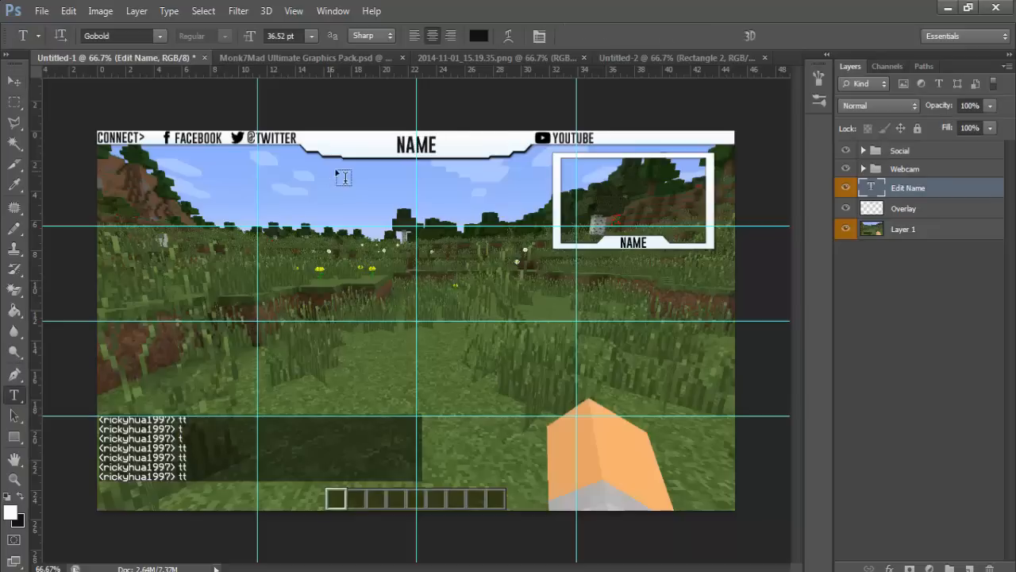
- Replace the header's NAME text with PURGE
click(416, 146)
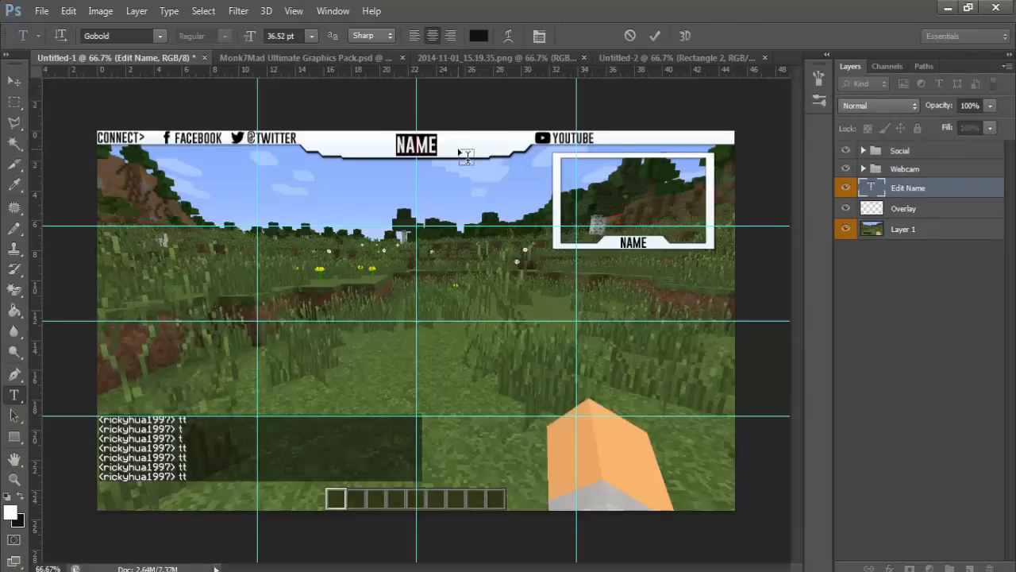
text(PURGE)
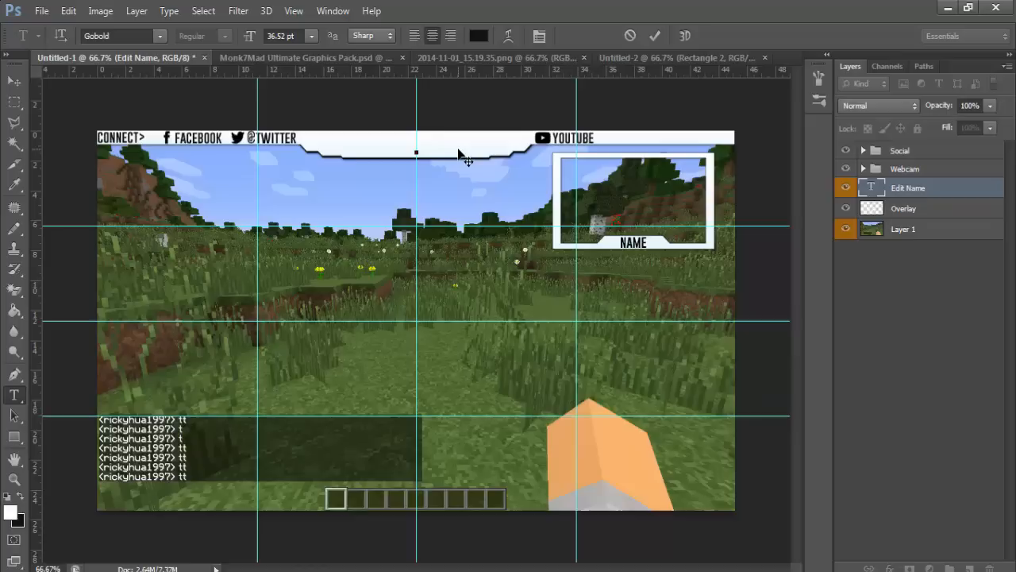
text(PURGE)
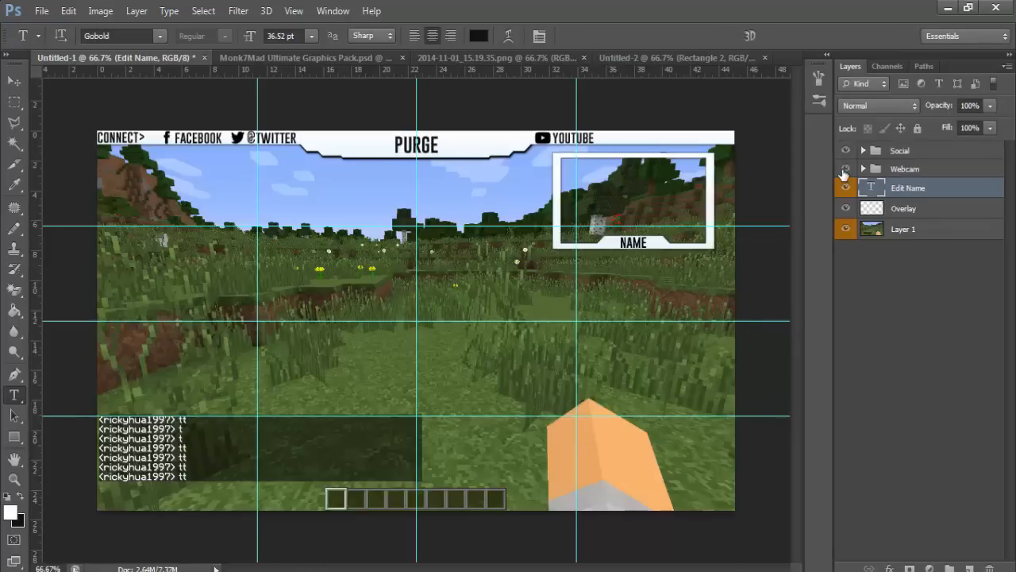
- Replace the Name Webcam label with PURGE inside the Webcam group and fold the group away
click(862, 168)
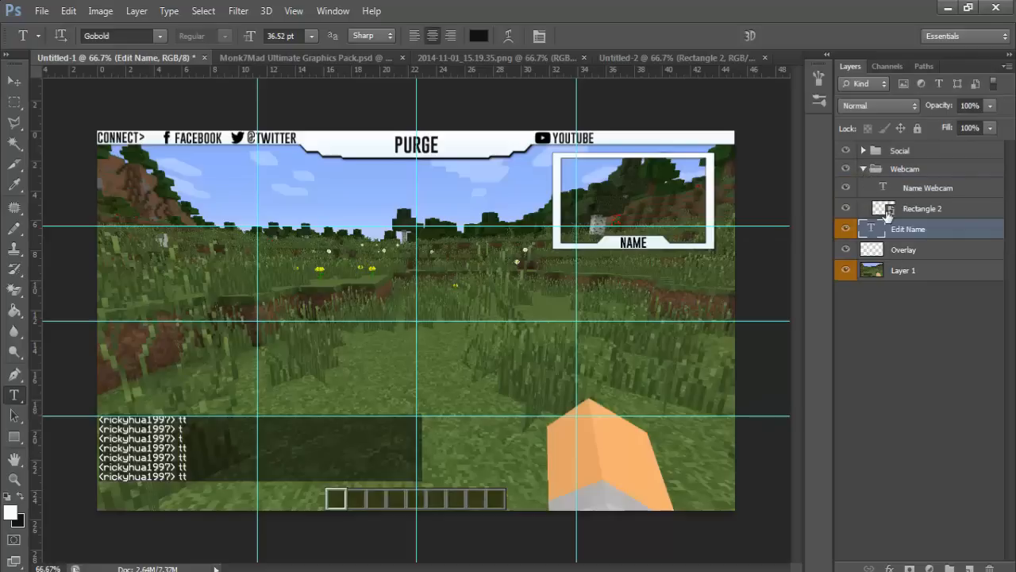
click(927, 187)
text(P)
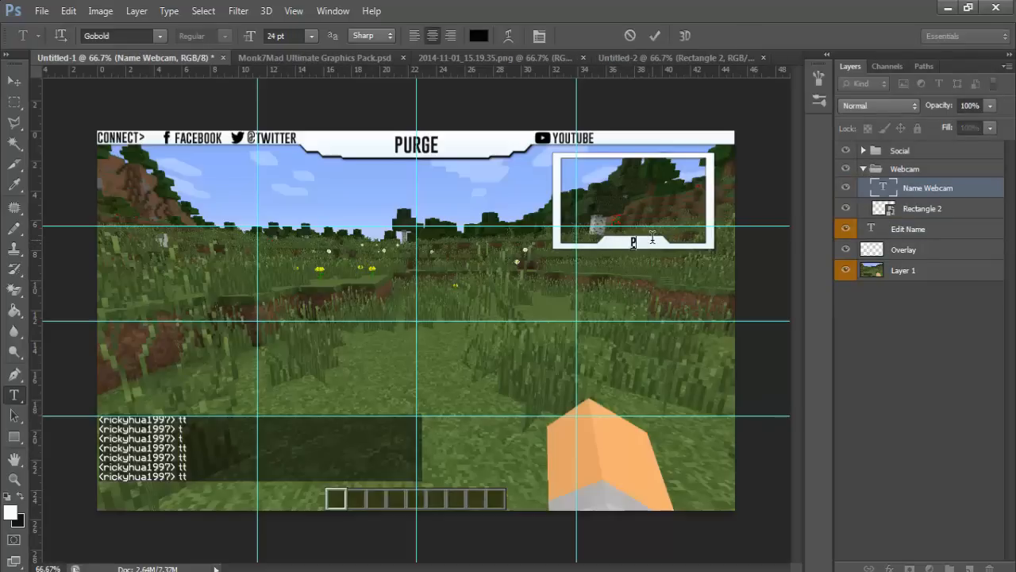
click(654, 35)
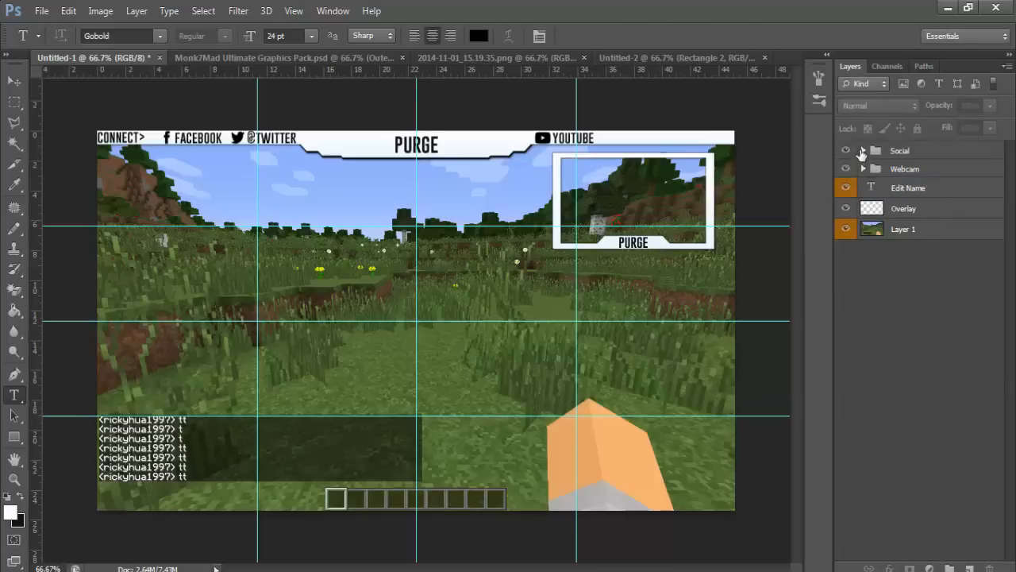
click(864, 149)
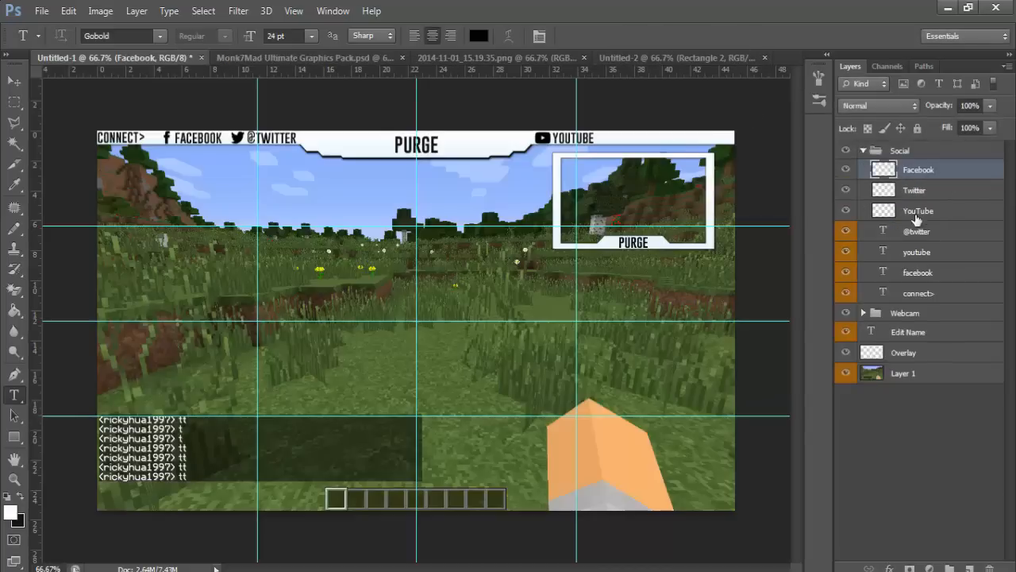
click(917, 232)
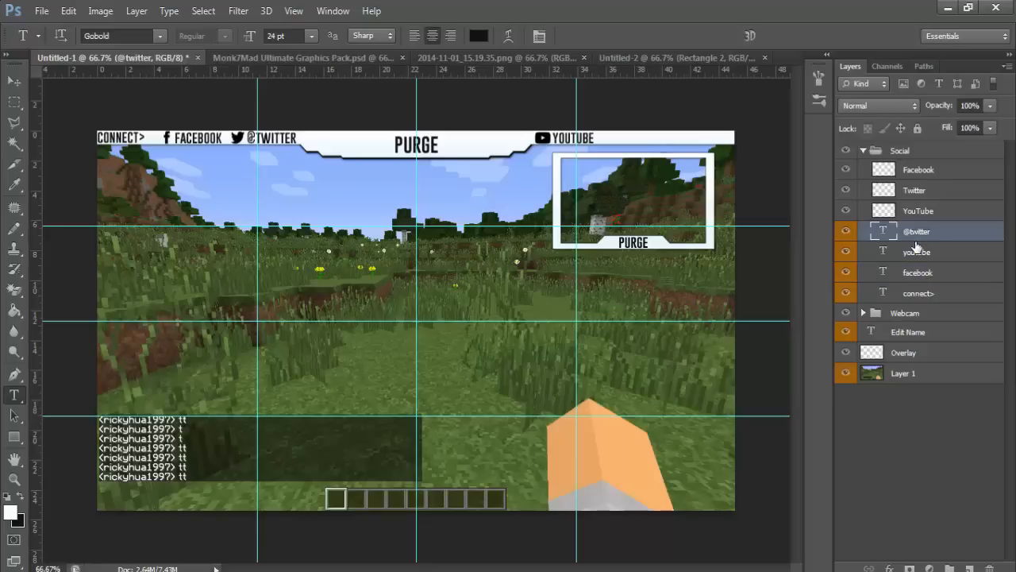
mouse_move(913, 252)
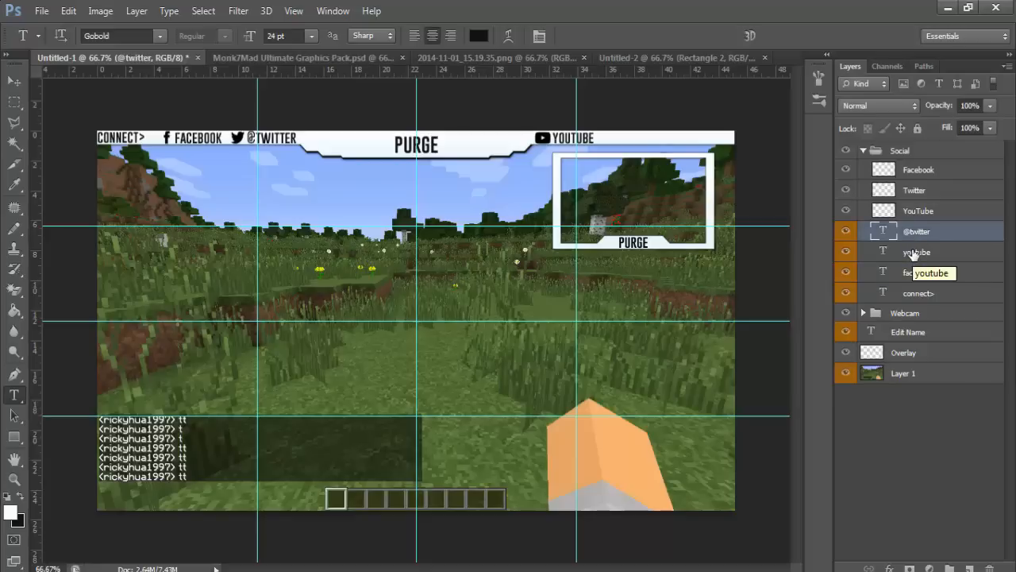
click(13, 81)
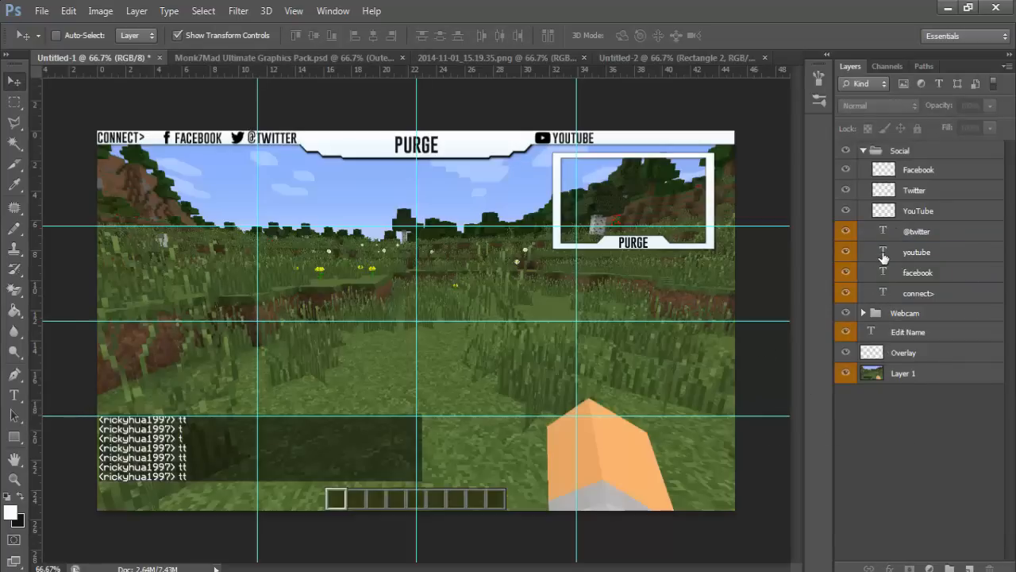
mouse_move(879, 295)
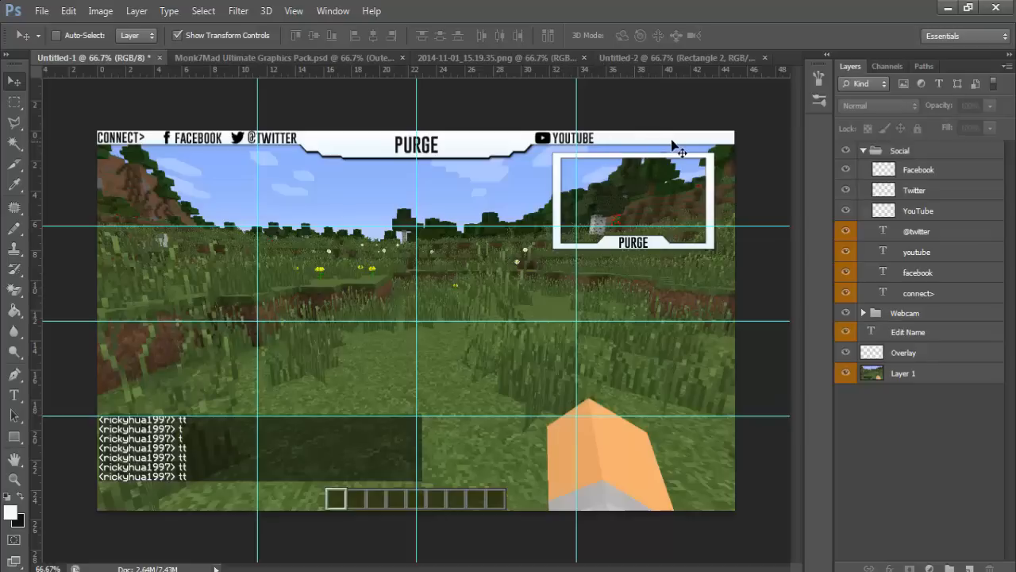
mouse_move(654, 151)
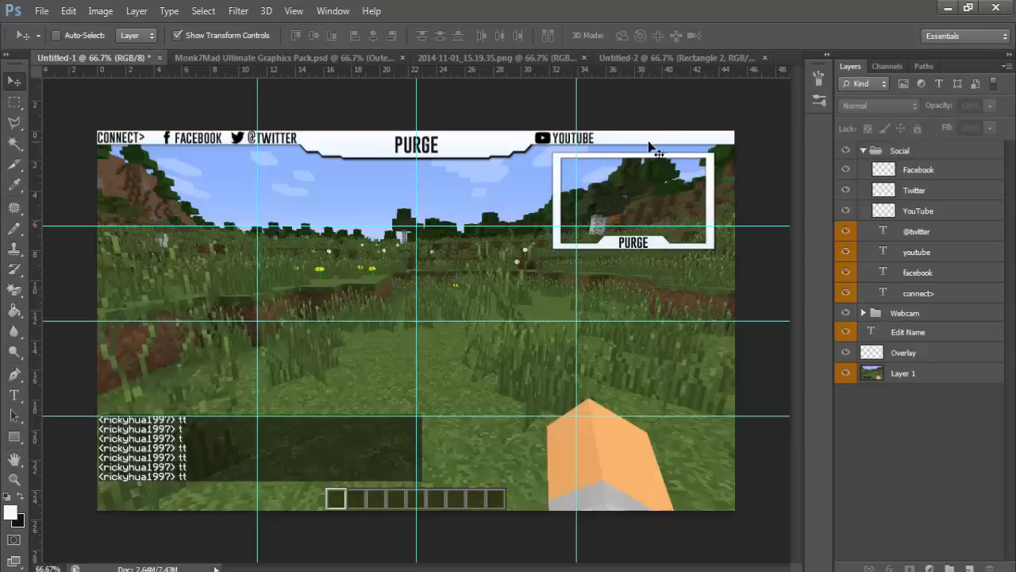
mouse_move(632, 141)
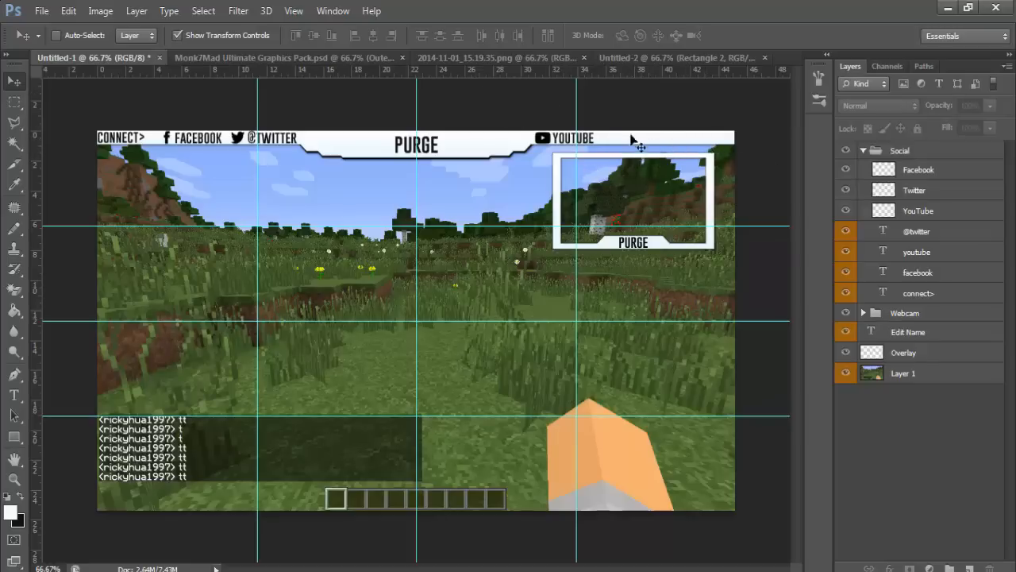
mouse_move(707, 210)
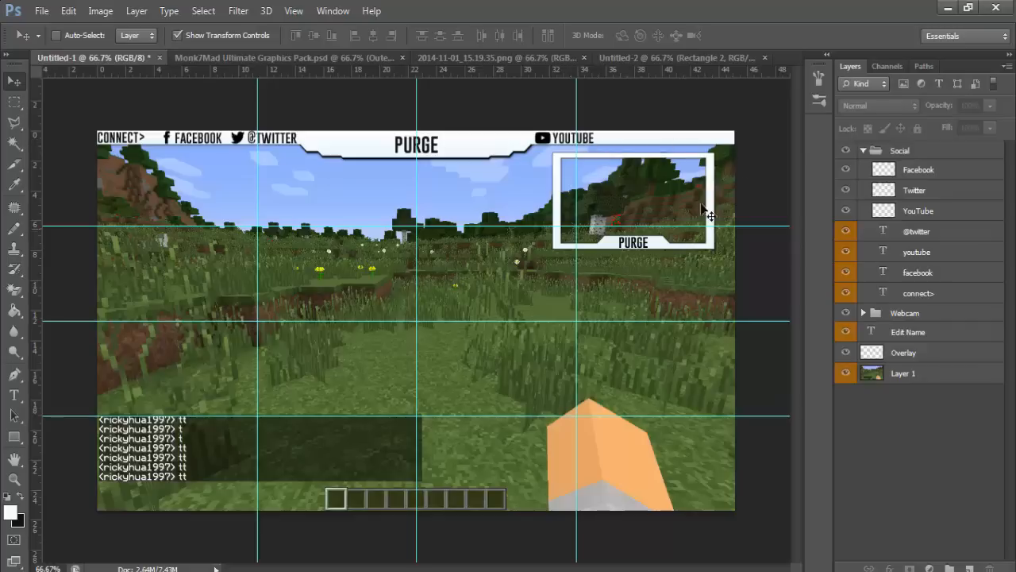
mouse_move(872, 344)
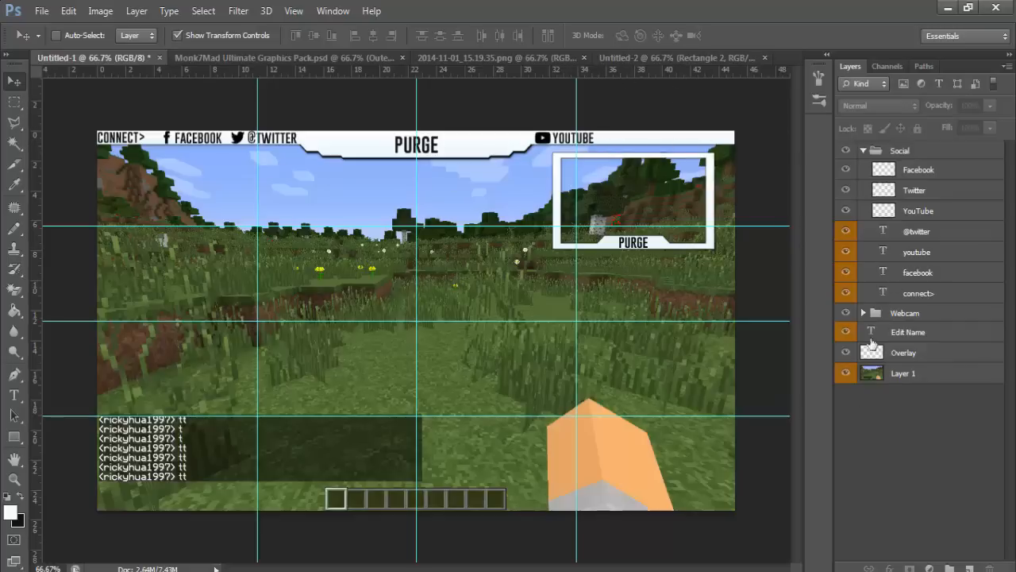
- Fold the Social group, hide Layer 1 to preview the PURGE overlay alone, then show it again
click(864, 149)
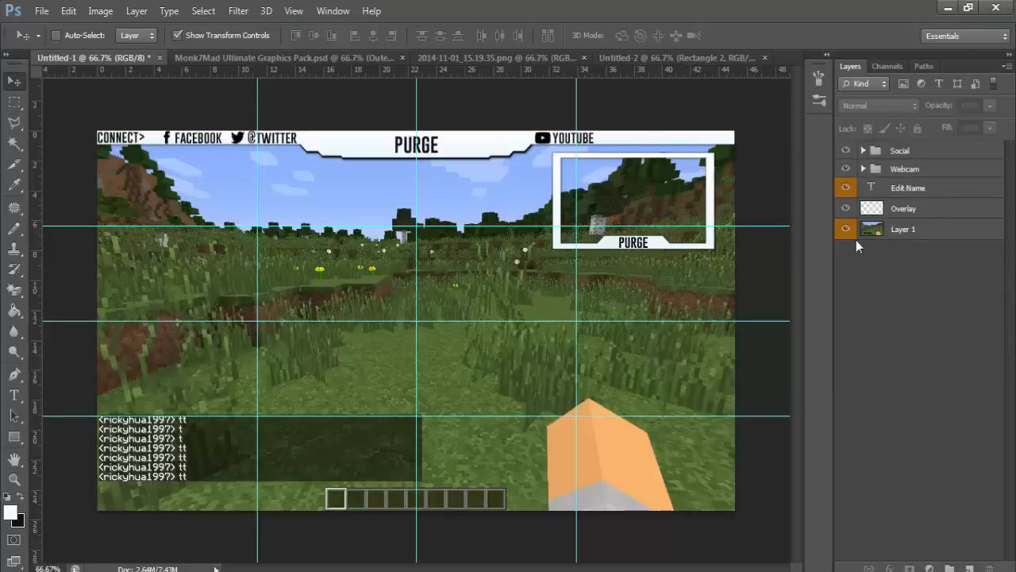
click(844, 229)
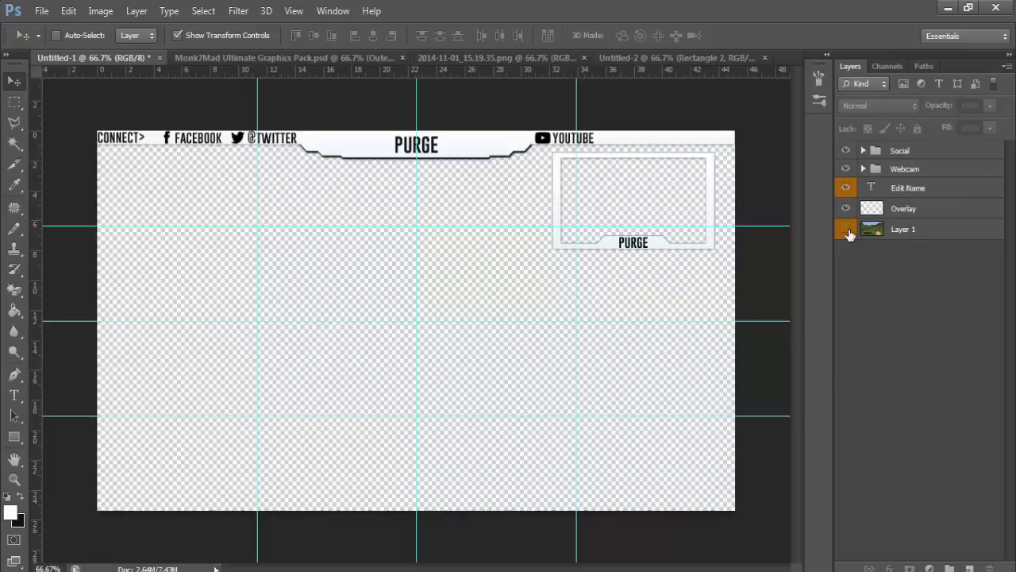
click(844, 228)
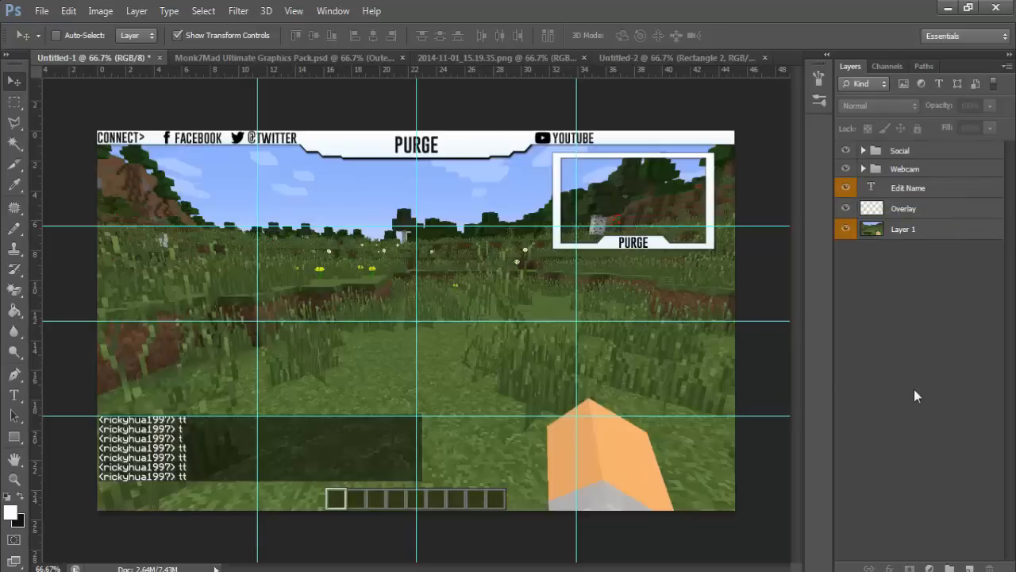
mouse_move(905, 422)
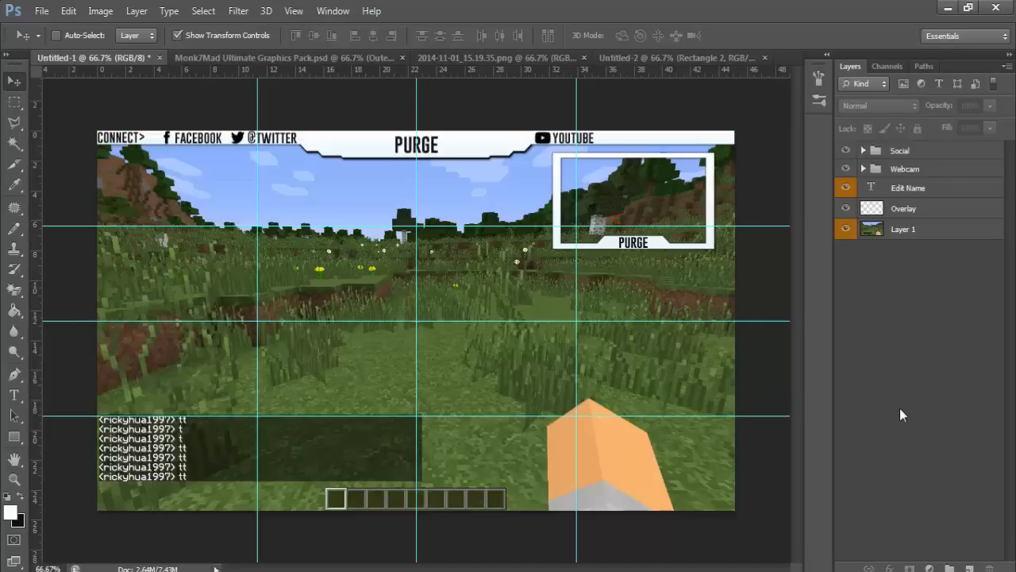
mouse_move(886, 391)
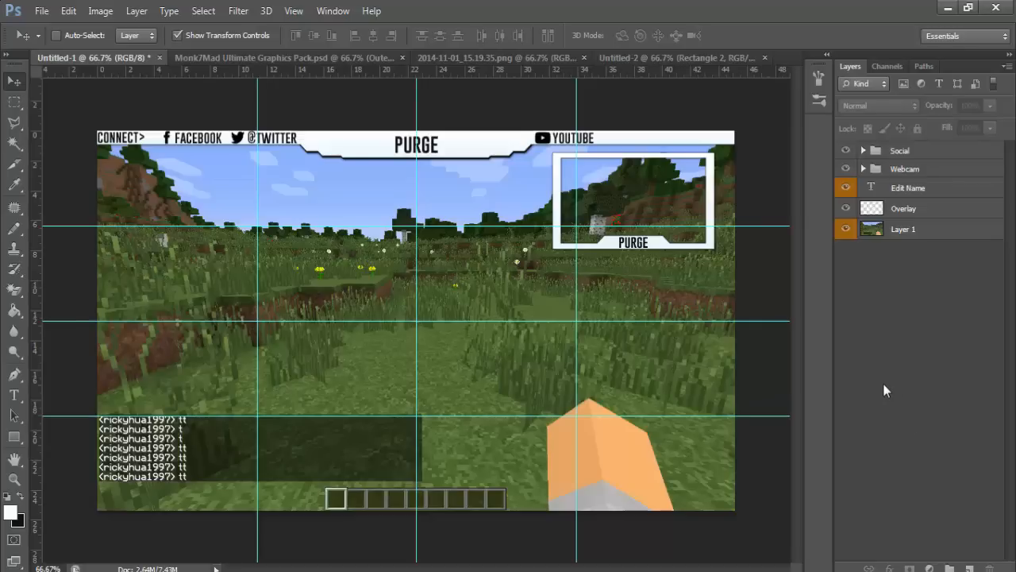
mouse_move(919, 438)
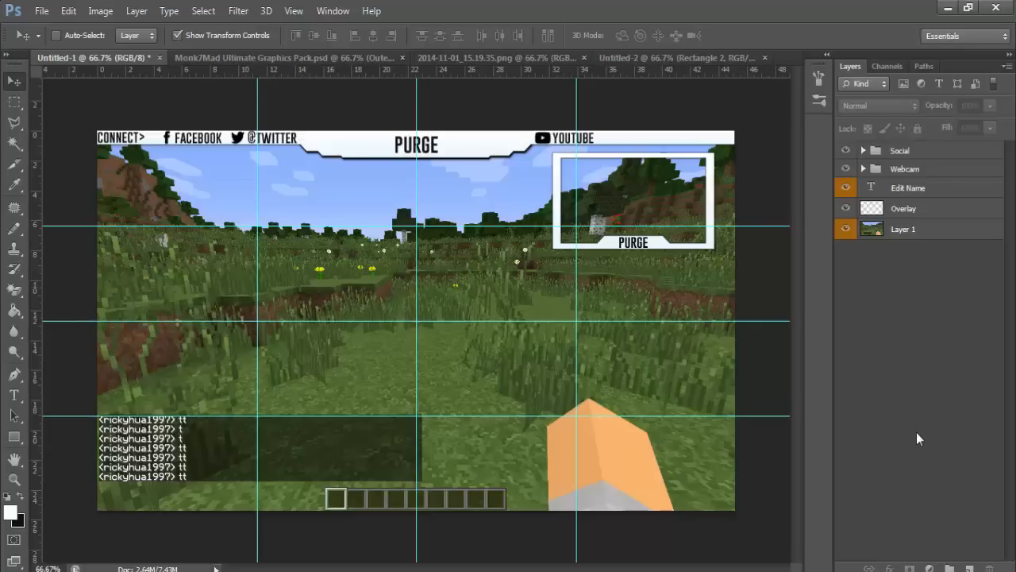
mouse_move(940, 410)
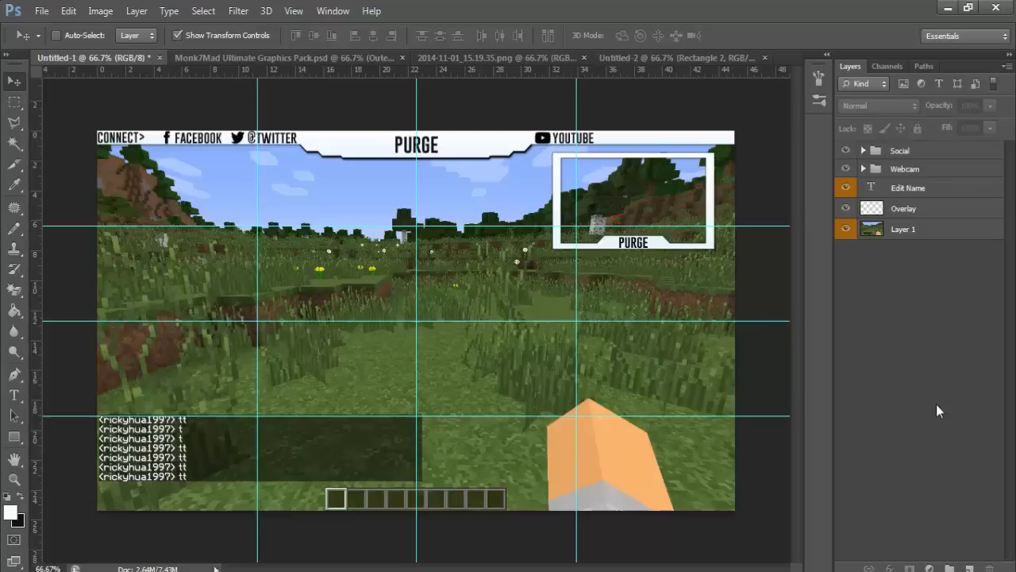
mouse_move(937, 397)
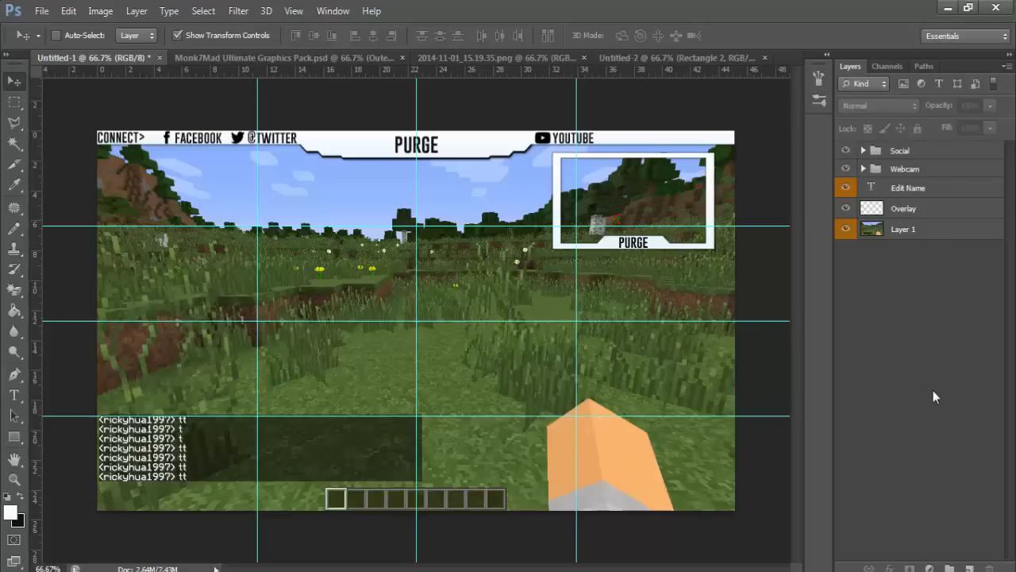
mouse_move(930, 371)
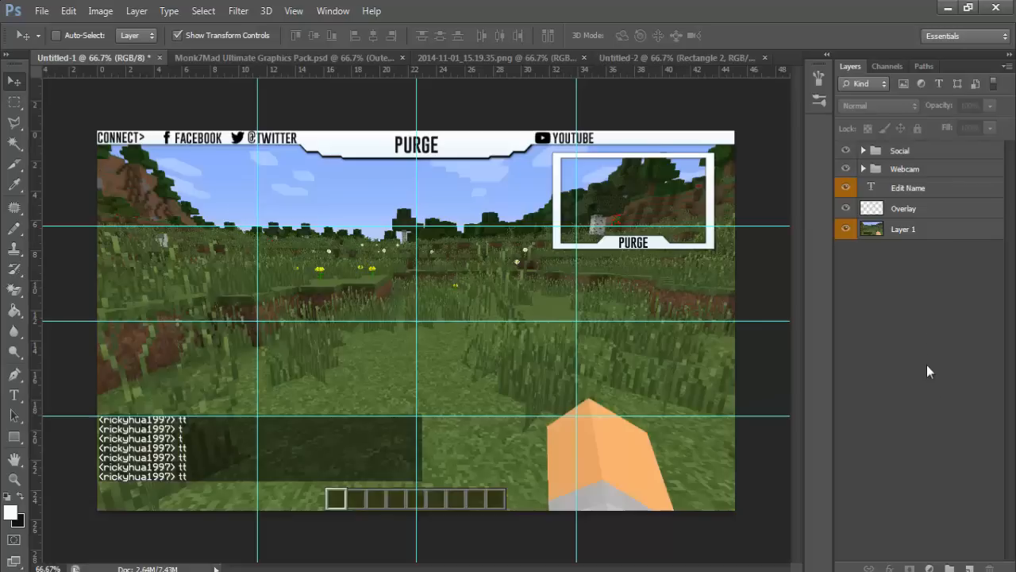
mouse_move(930, 347)
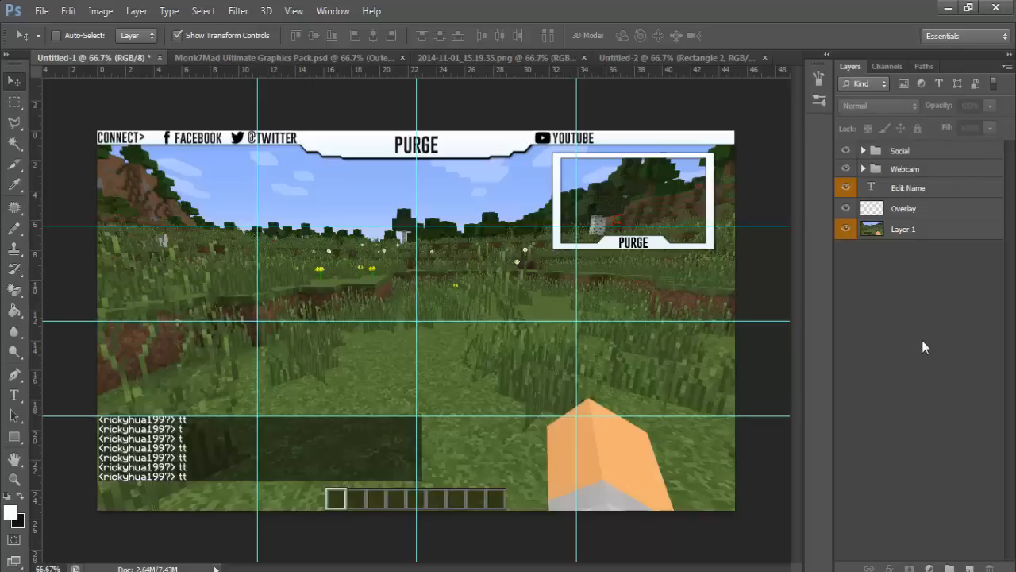
mouse_move(791, 381)
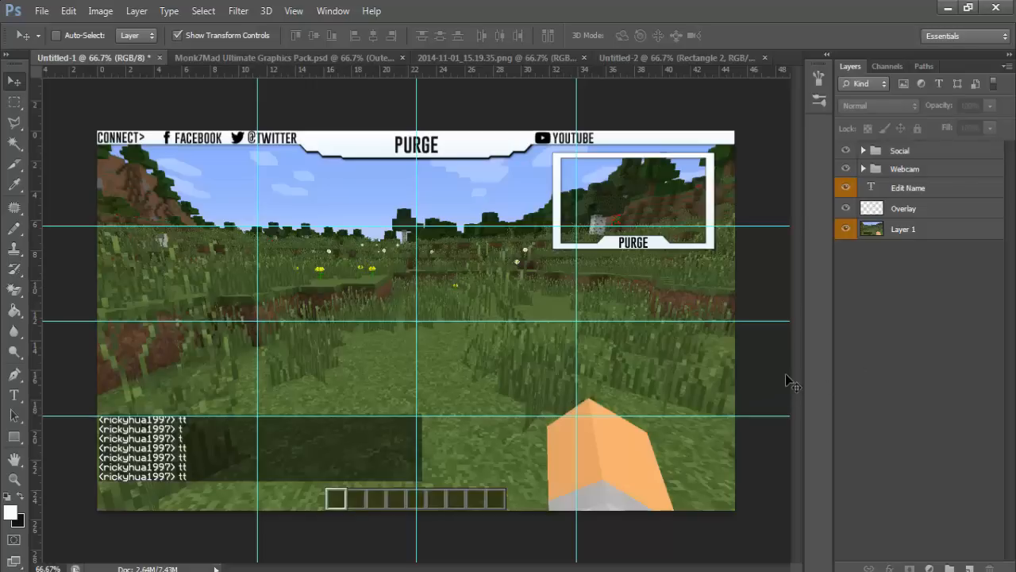
mouse_move(686, 356)
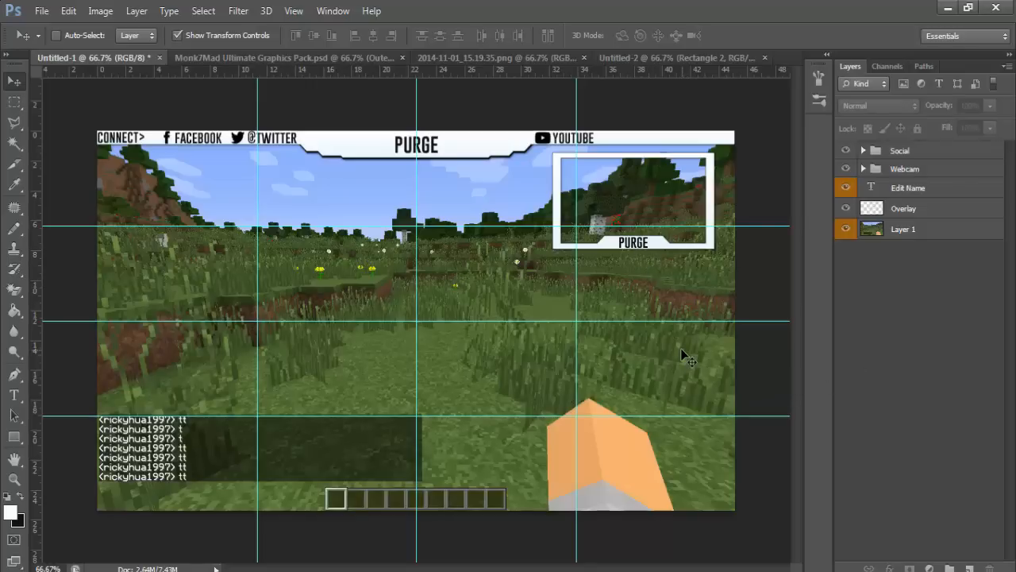
mouse_move(648, 292)
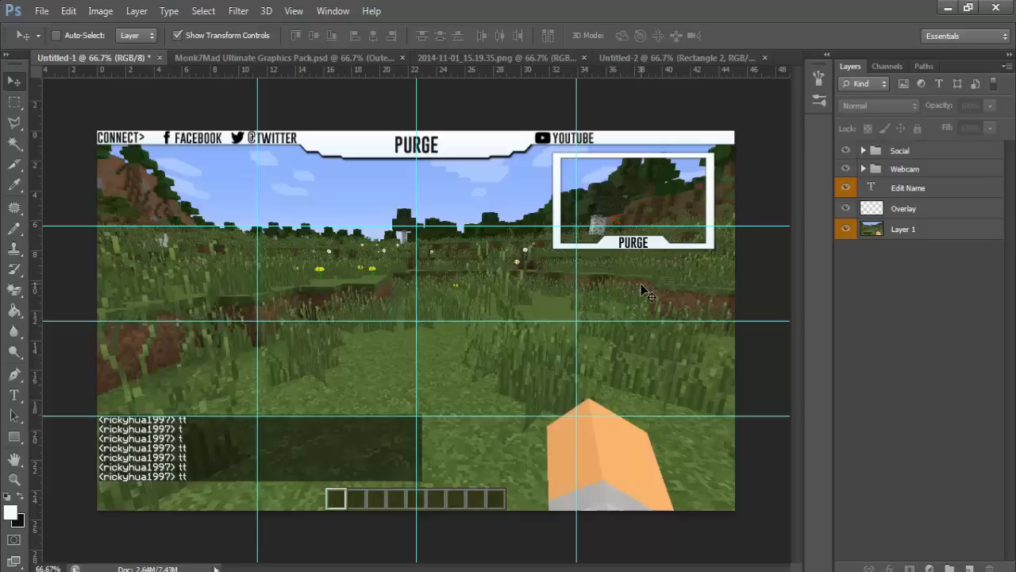
mouse_move(743, 286)
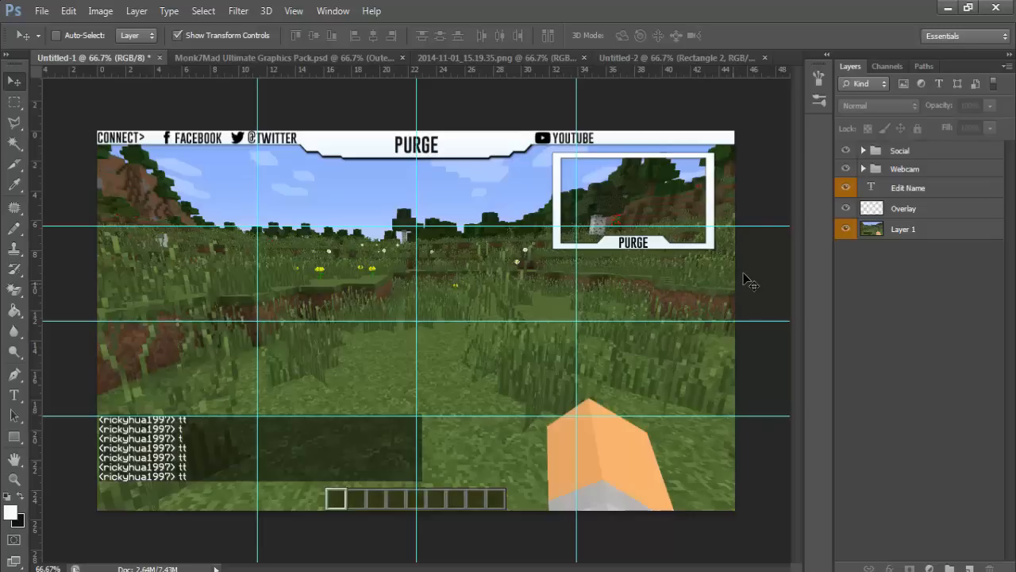
mouse_move(746, 286)
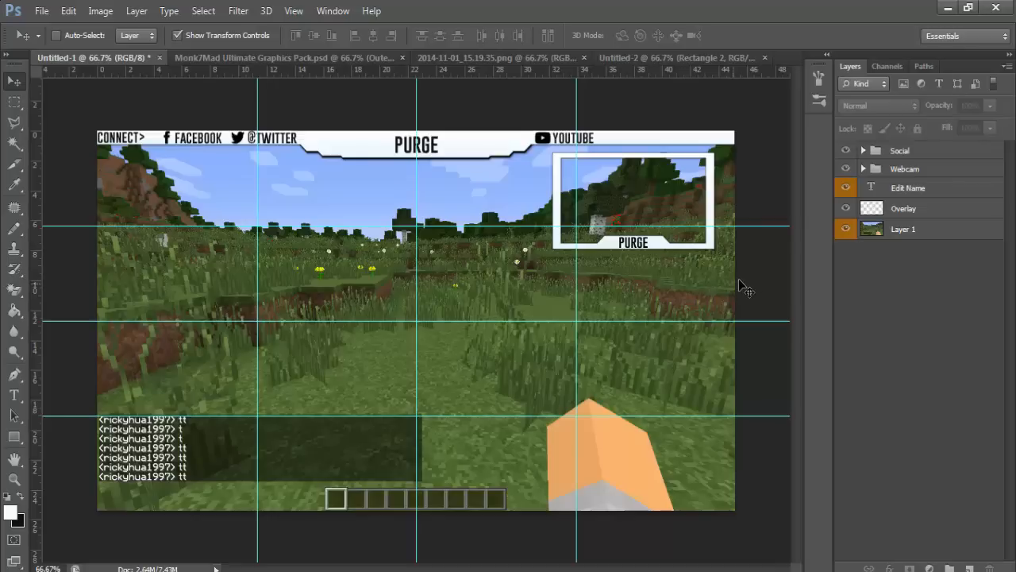